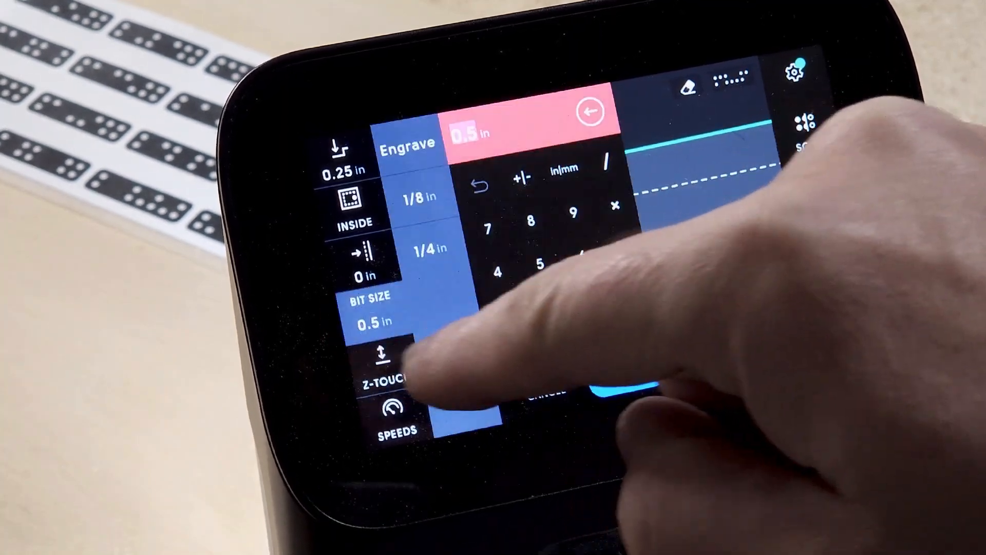
- Start Z-Touch calibration so the automatic or manual option prompt appears
click(387, 358)
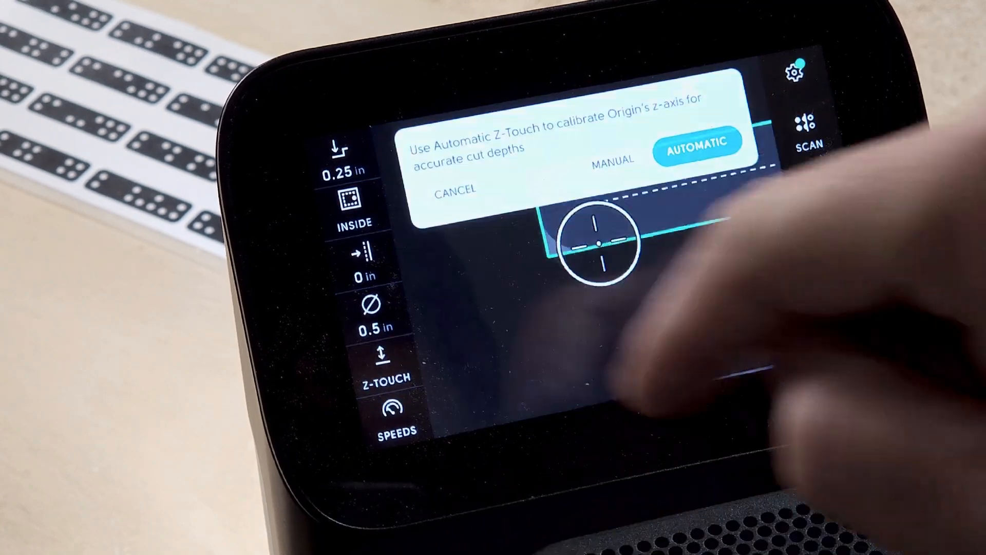